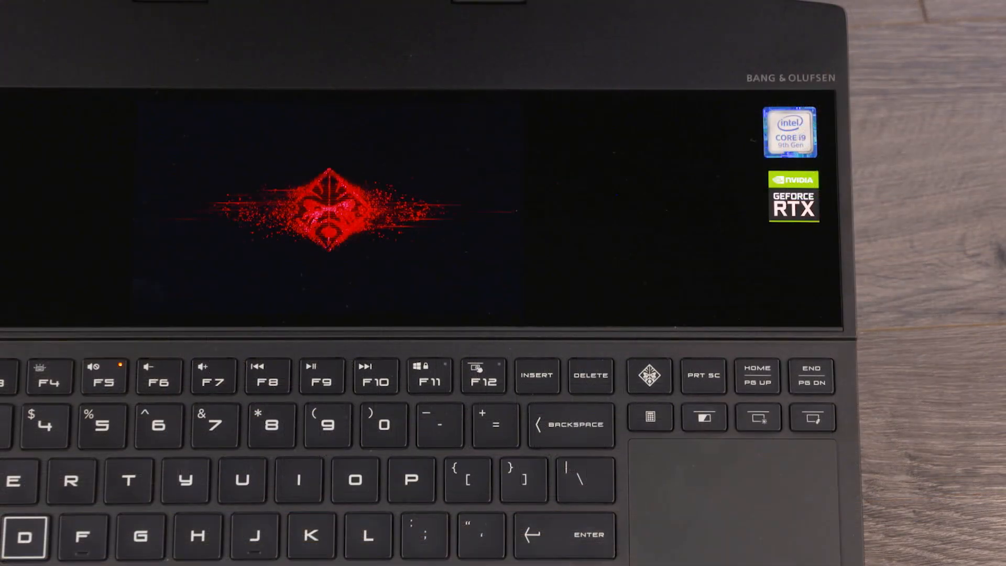
- Move Command Center to the second screen and open the Real-time Screen Mirroring page
{"action": "left_click", "coordinate": [648, 416]}
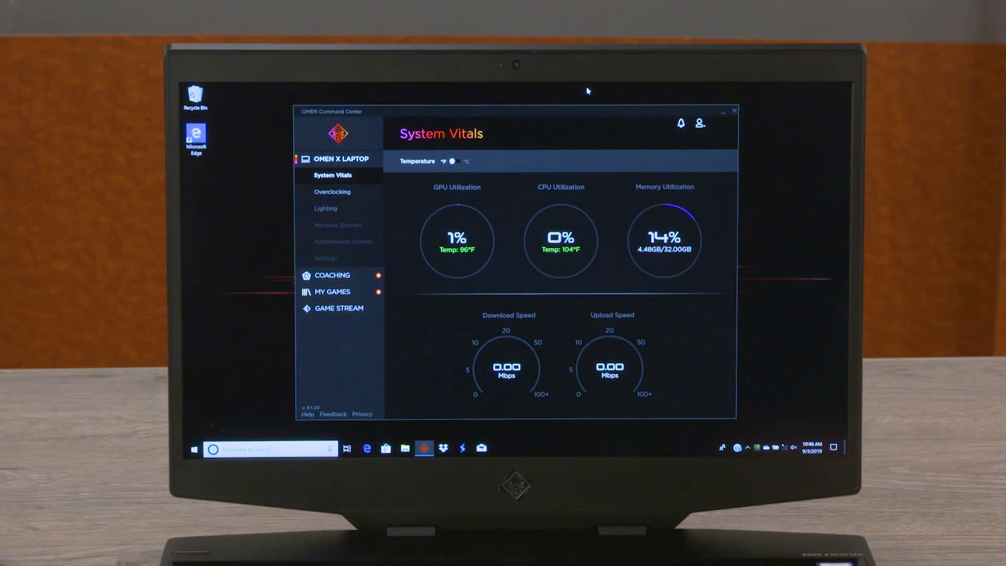
{"action": "mouse_move", "coordinate": [577, 112]}
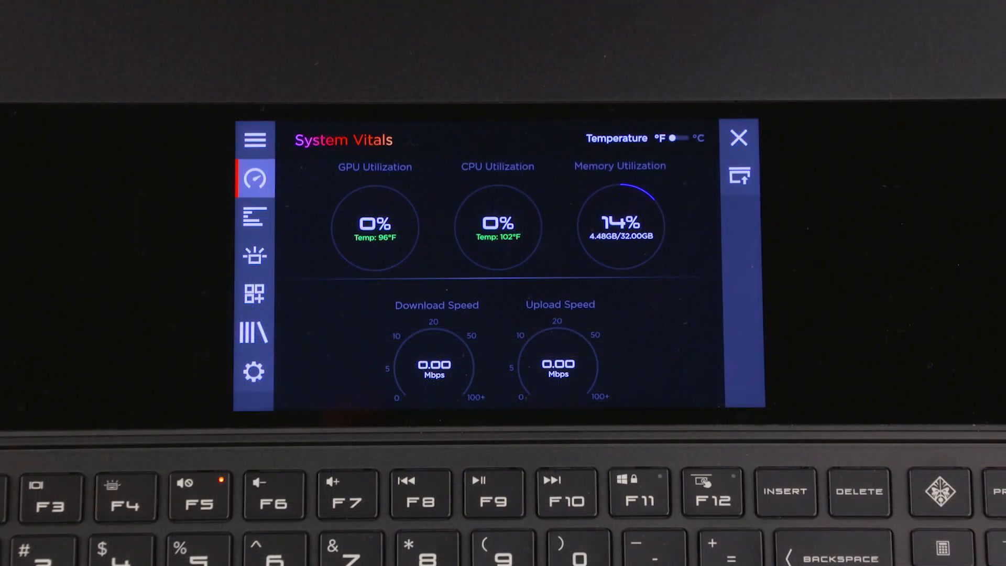
{"action": "left_click", "coordinate": [255, 294]}
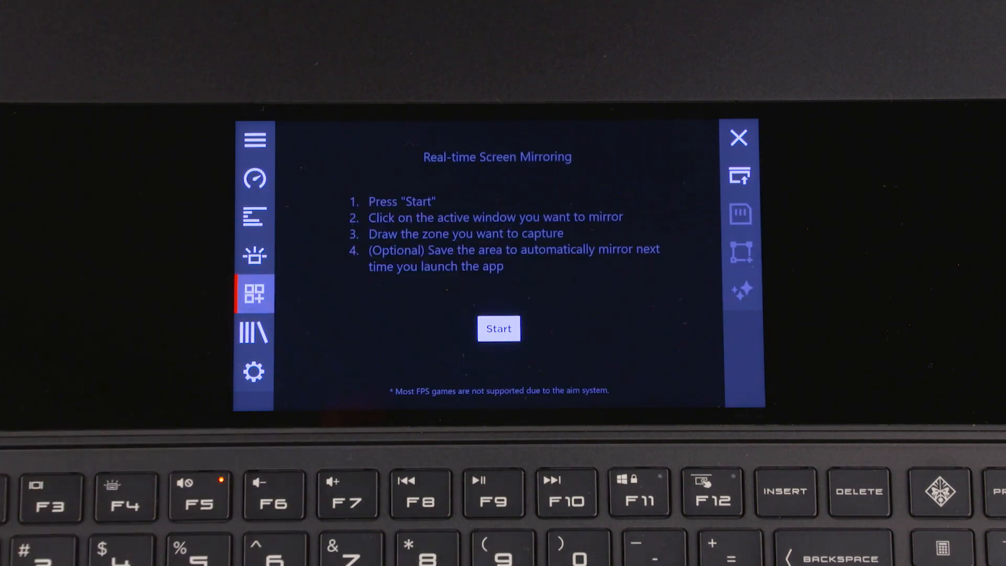